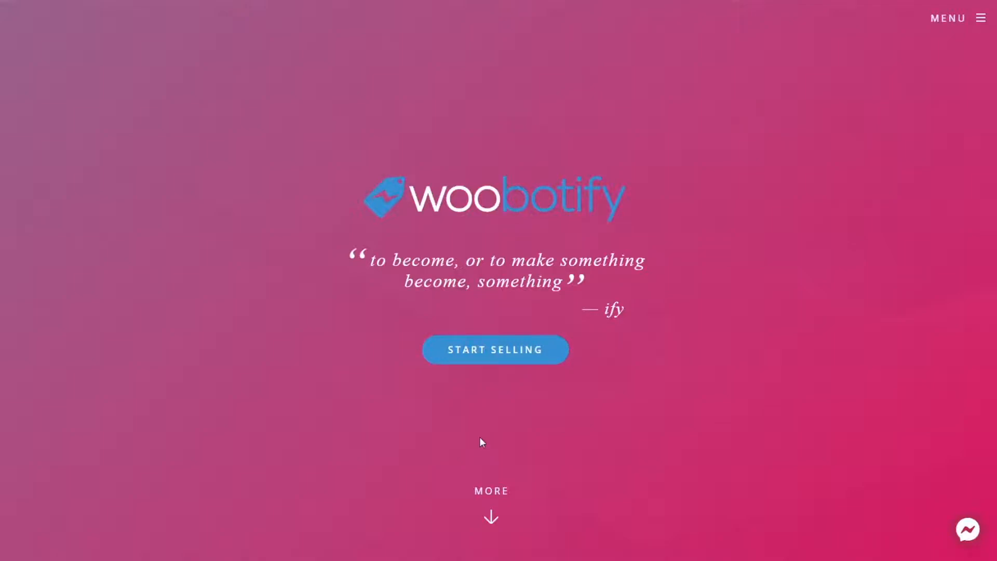
mouse_move(481, 436)
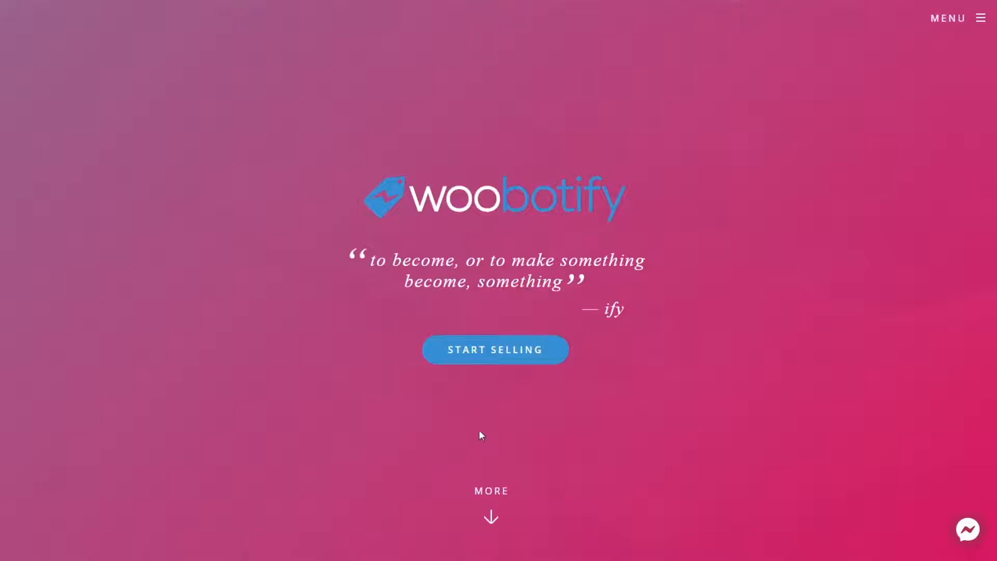
mouse_move(495, 353)
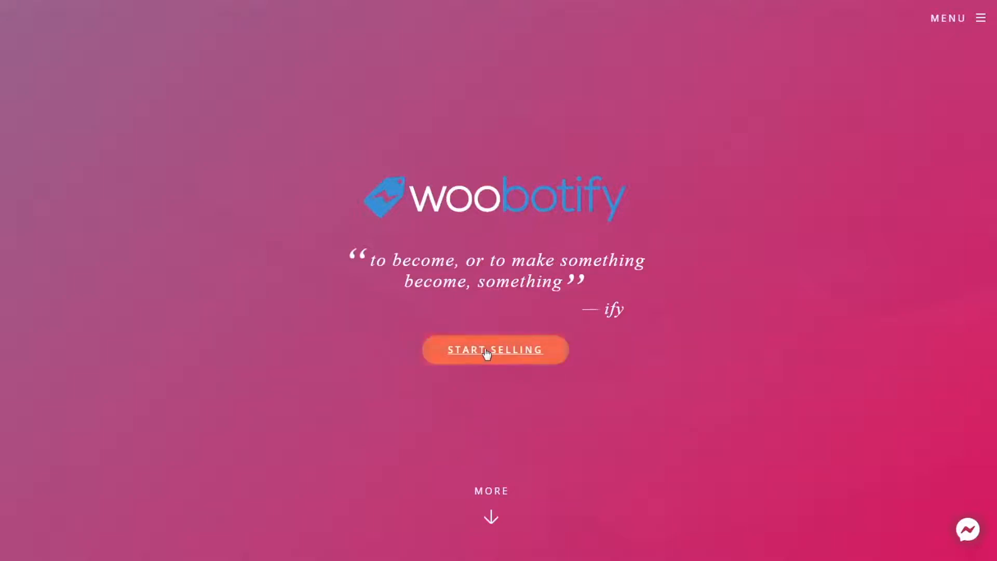
- Go from the WooBotify landing page to the sign-in page via Start Selling
left_click(495, 350)
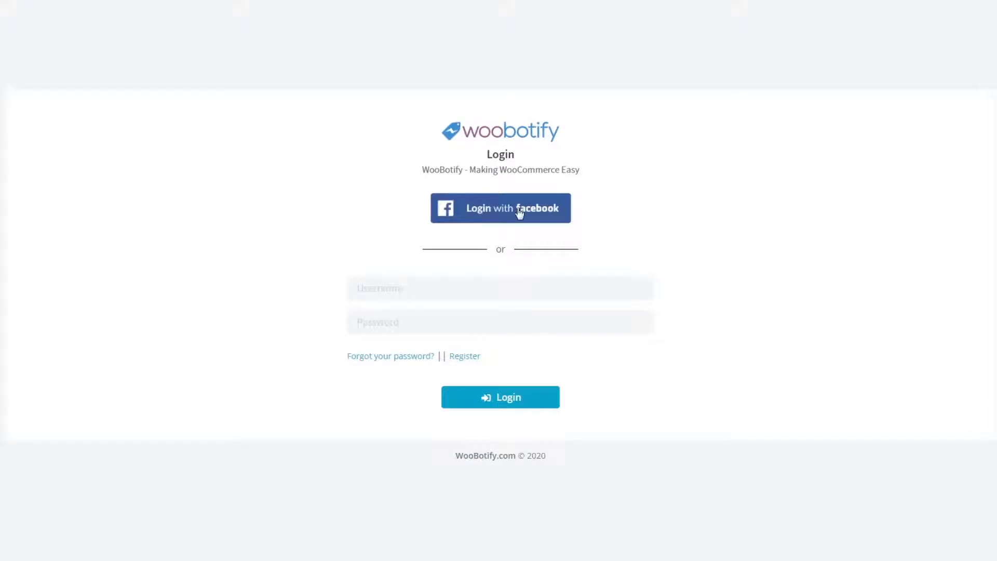
mouse_move(410, 266)
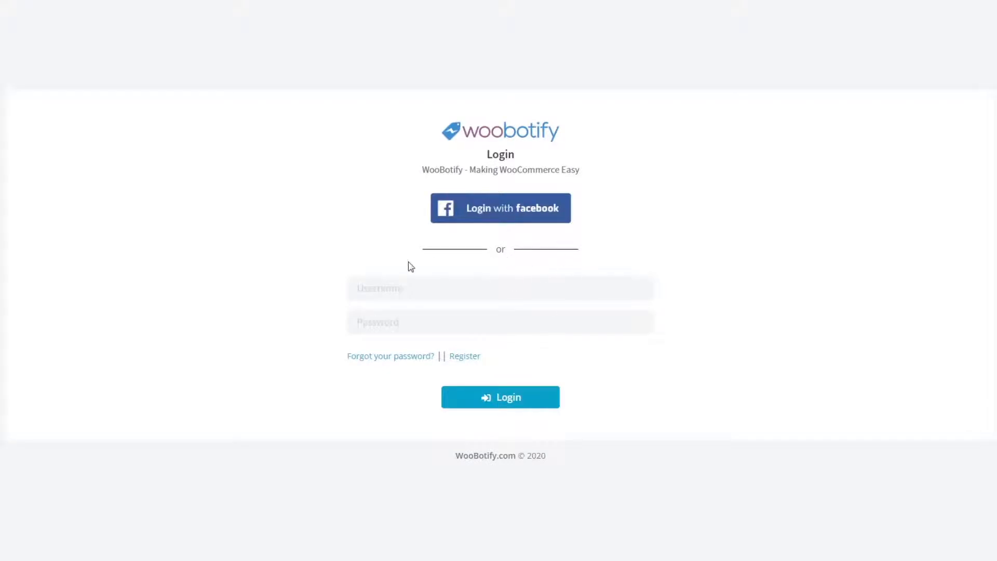
mouse_move(499, 213)
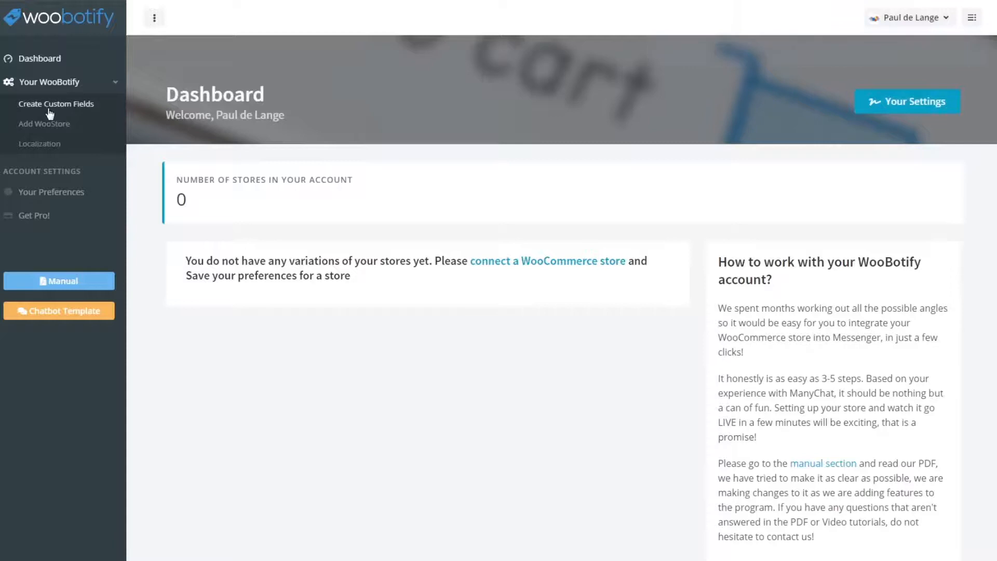
mouse_move(45, 124)
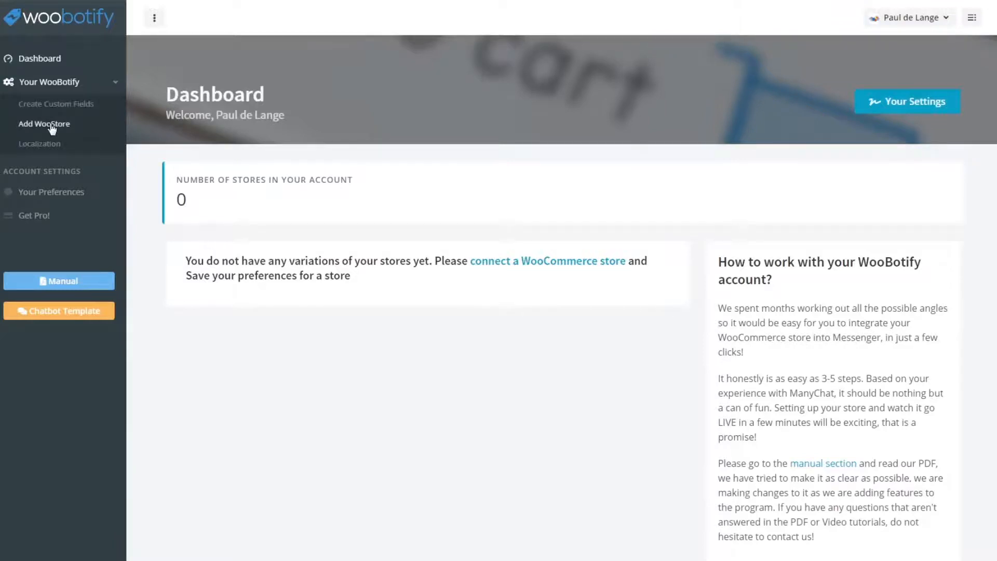
left_click(44, 124)
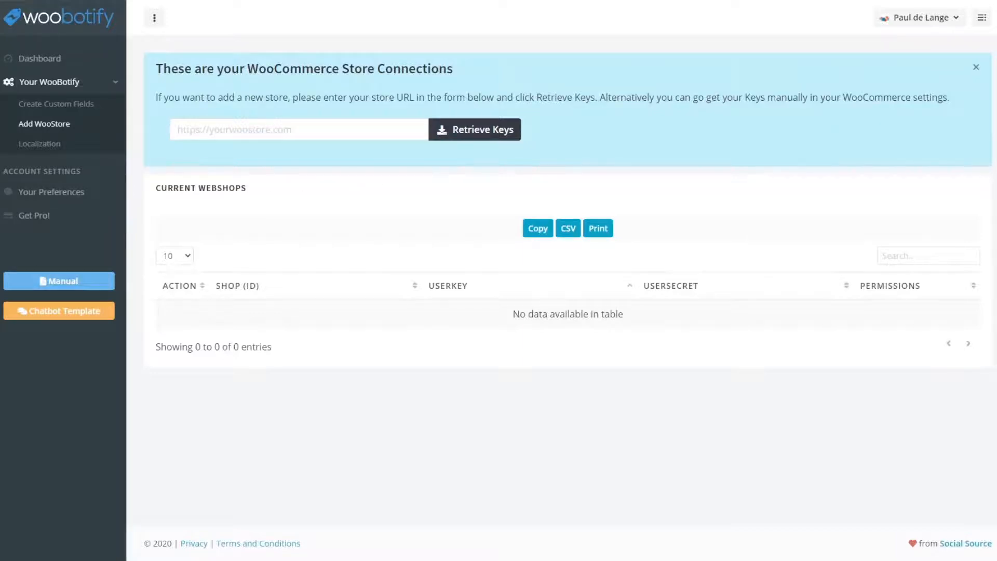
left_click(299, 129)
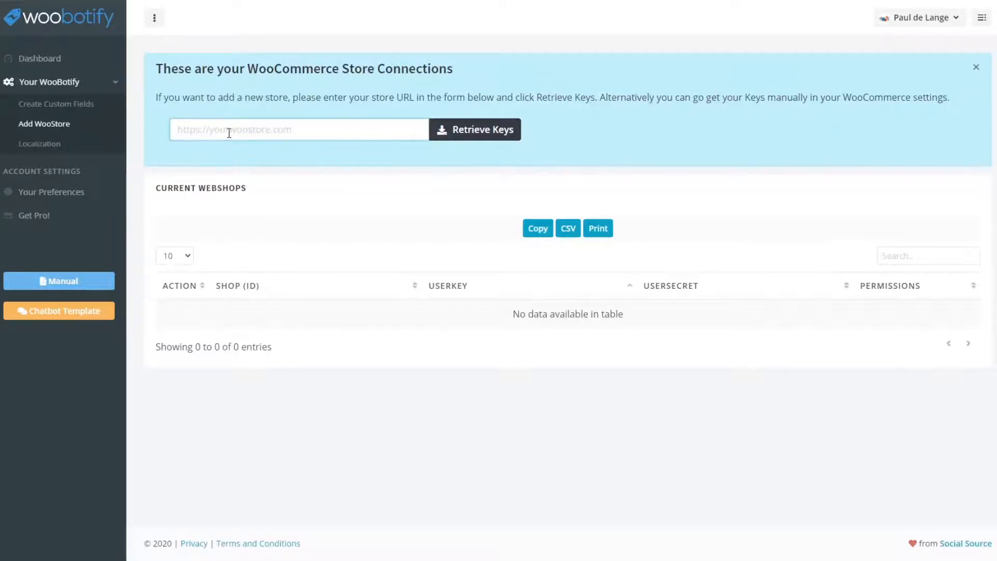
type("https://")
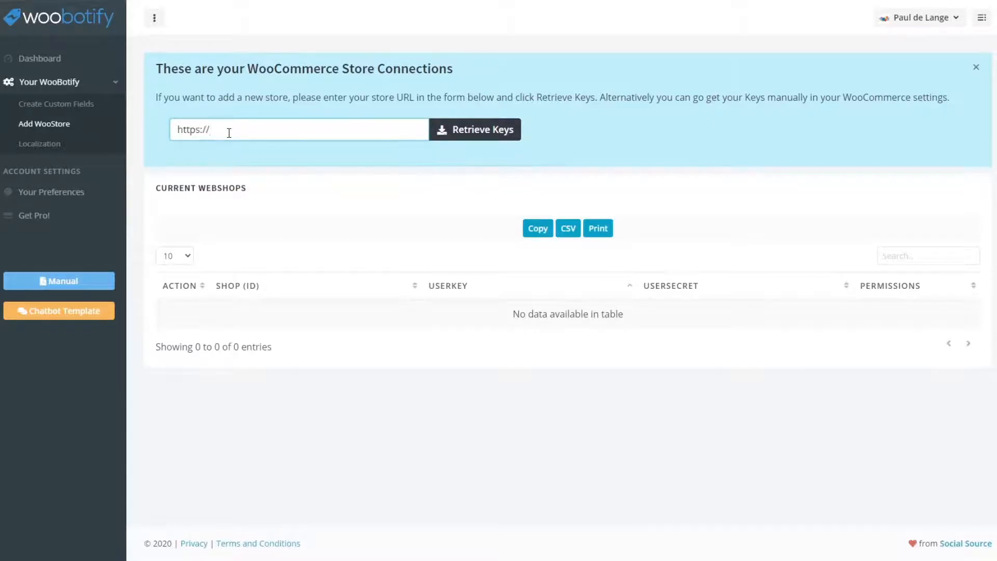
type("espresso")
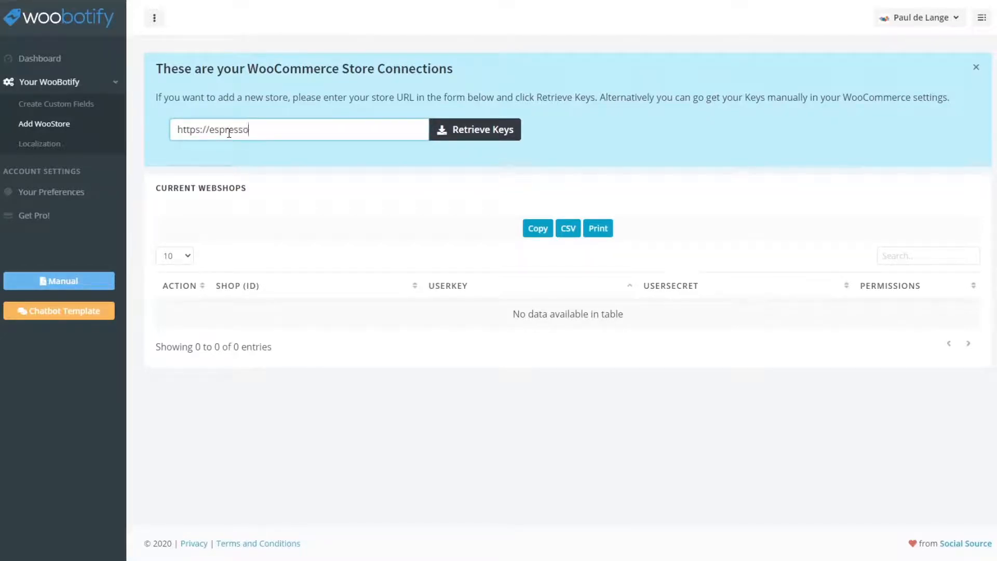
type("shop.nl")
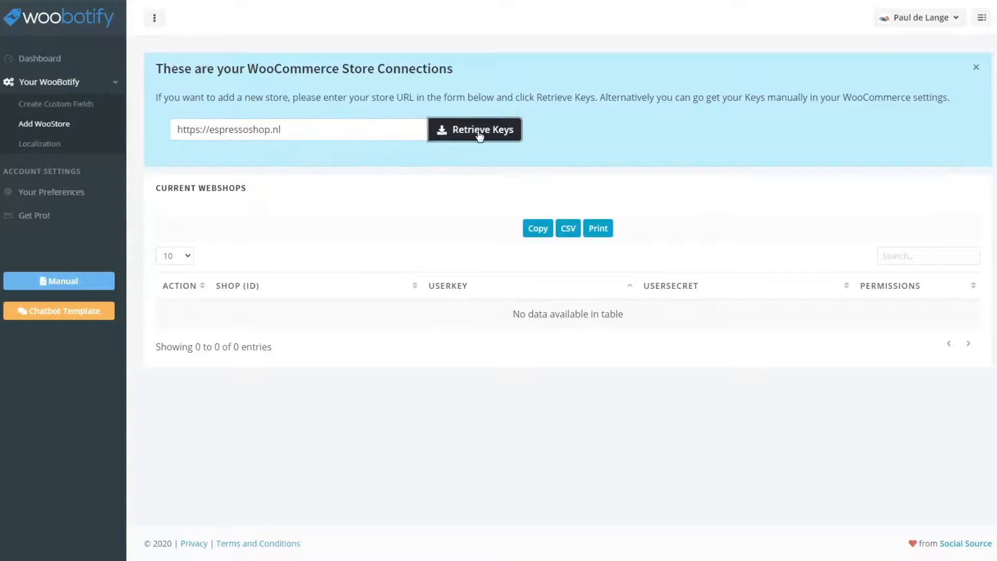
left_click(474, 130)
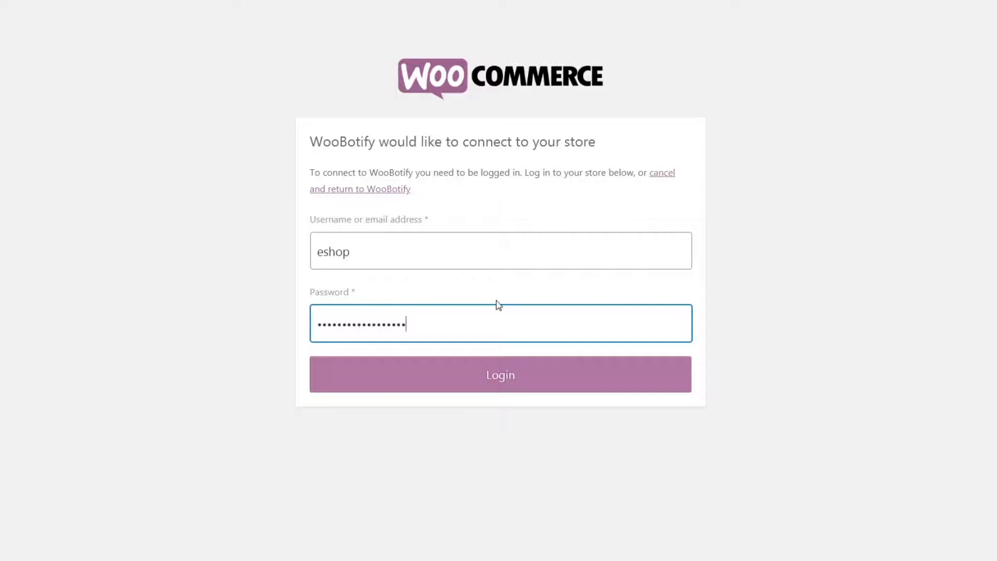
- Sign in to the WooCommerce store and approve WooBotify's read/write access
left_click(500, 374)
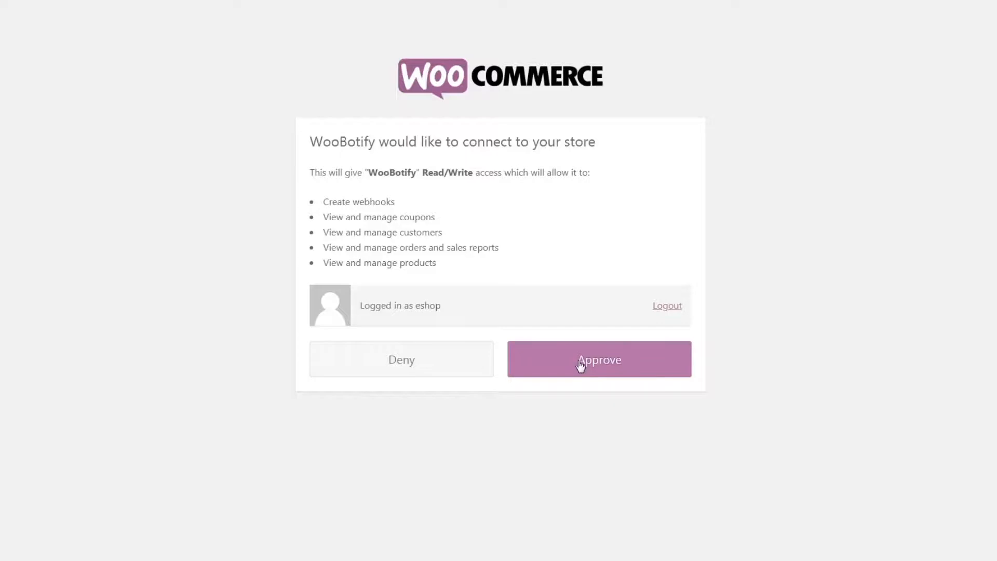
left_click(598, 358)
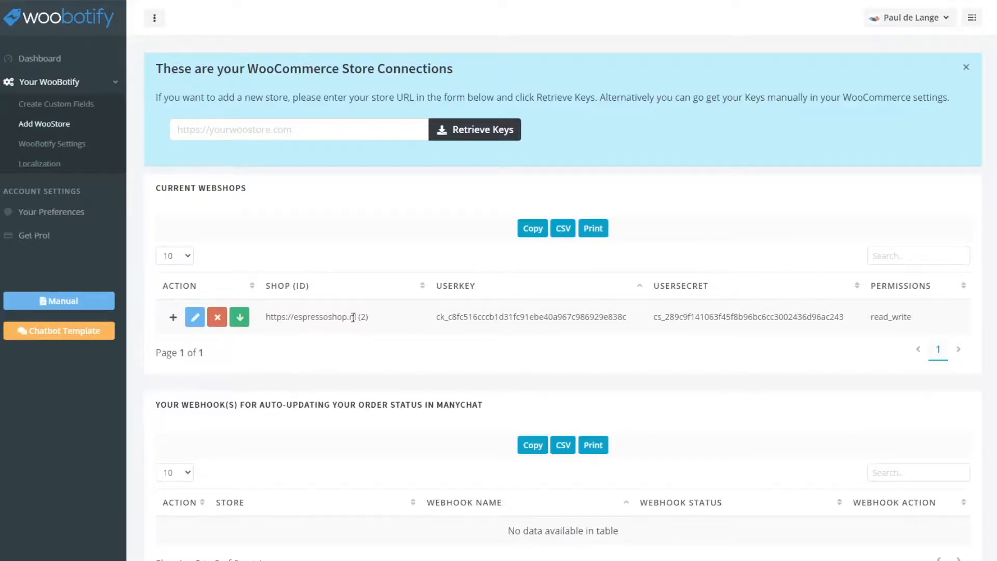
scroll("down", 3)
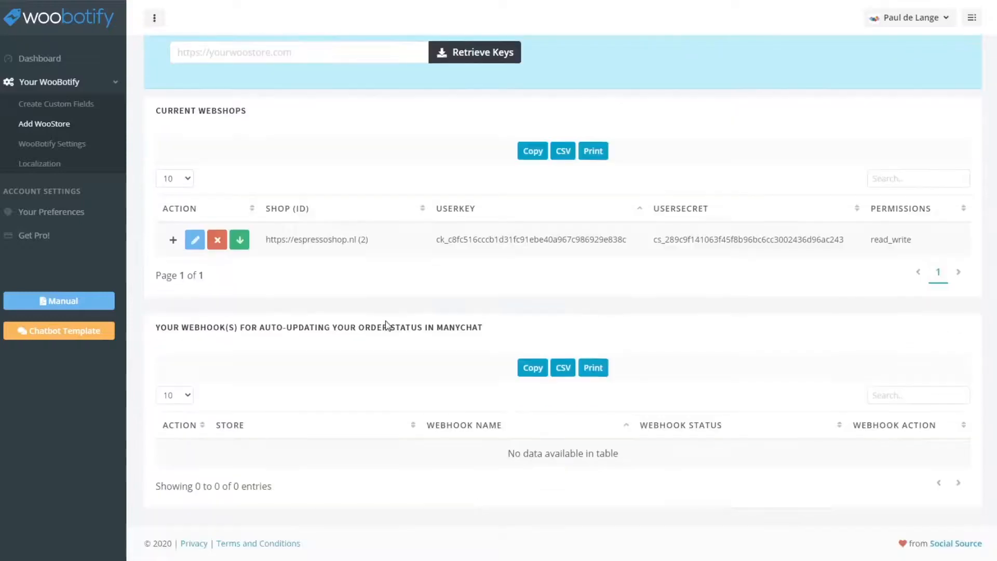
mouse_move(239, 240)
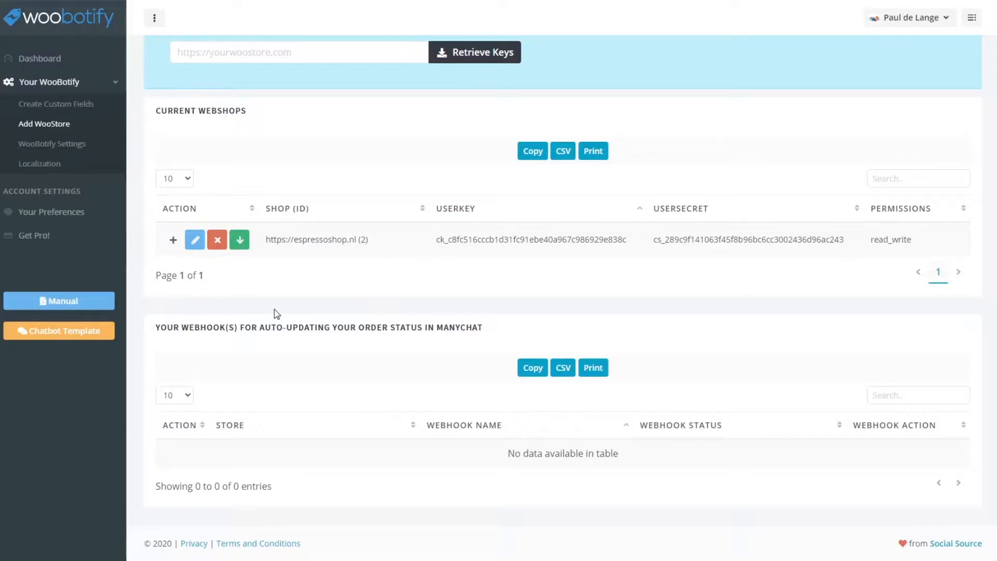
mouse_move(252, 309)
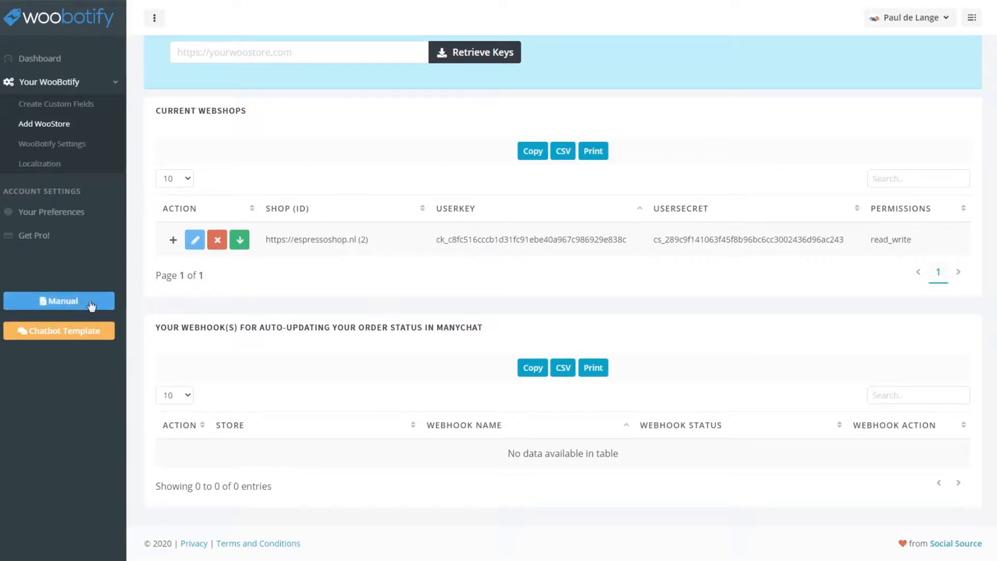
mouse_move(77, 305)
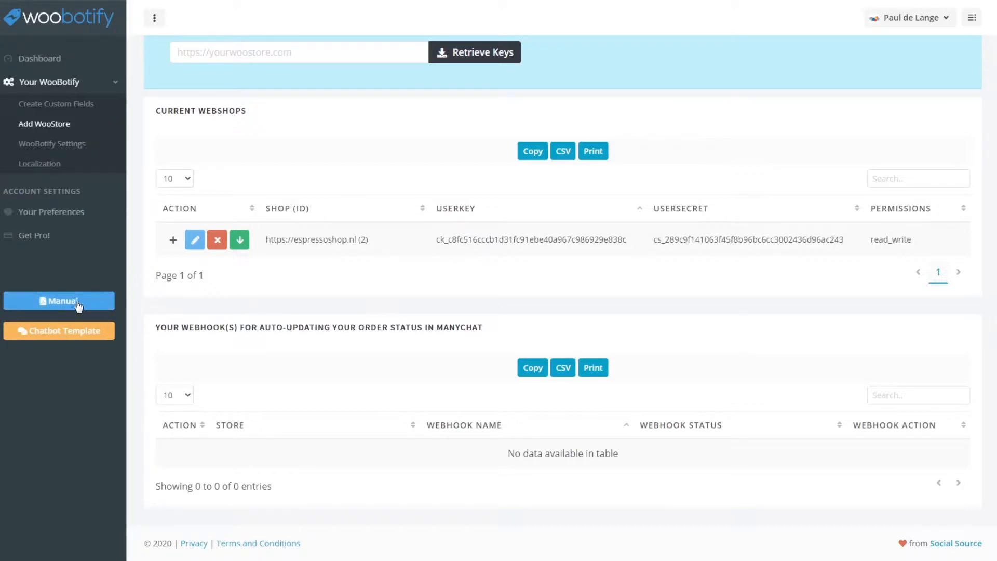
mouse_move(240, 240)
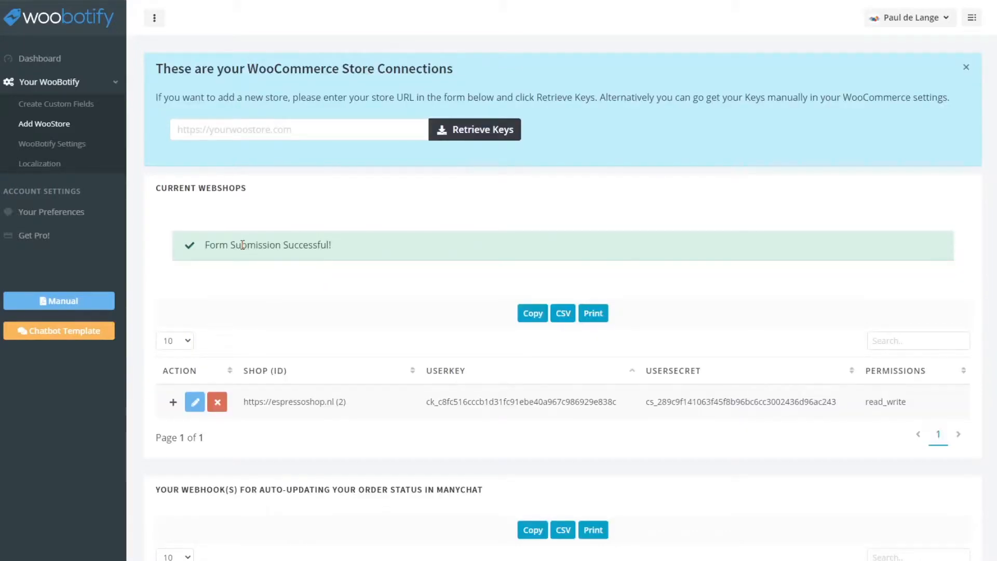
- Scroll to the webhooks table showing the active order.updated webhook for espressoshop.nl
scroll("down", 3)
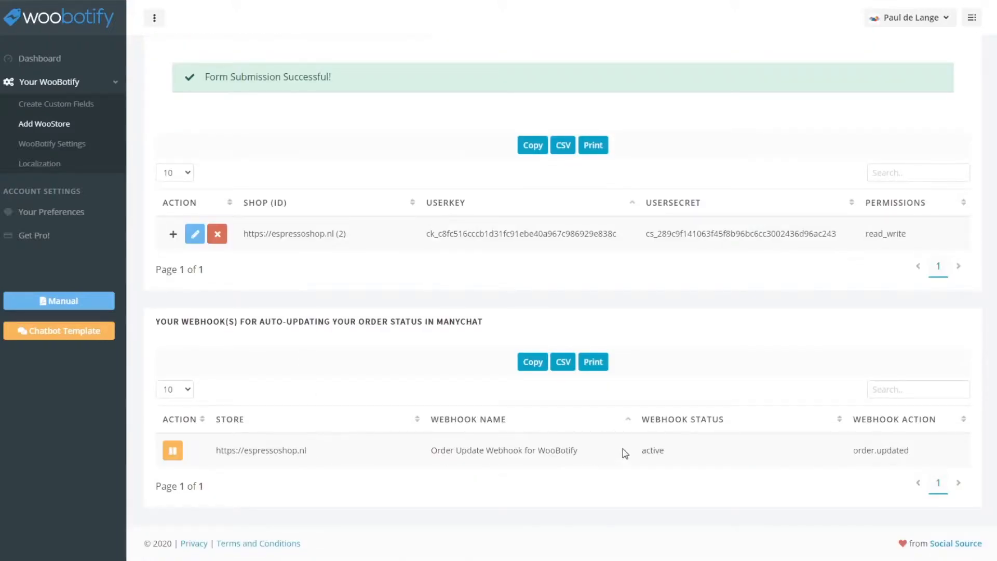
mouse_move(841, 444)
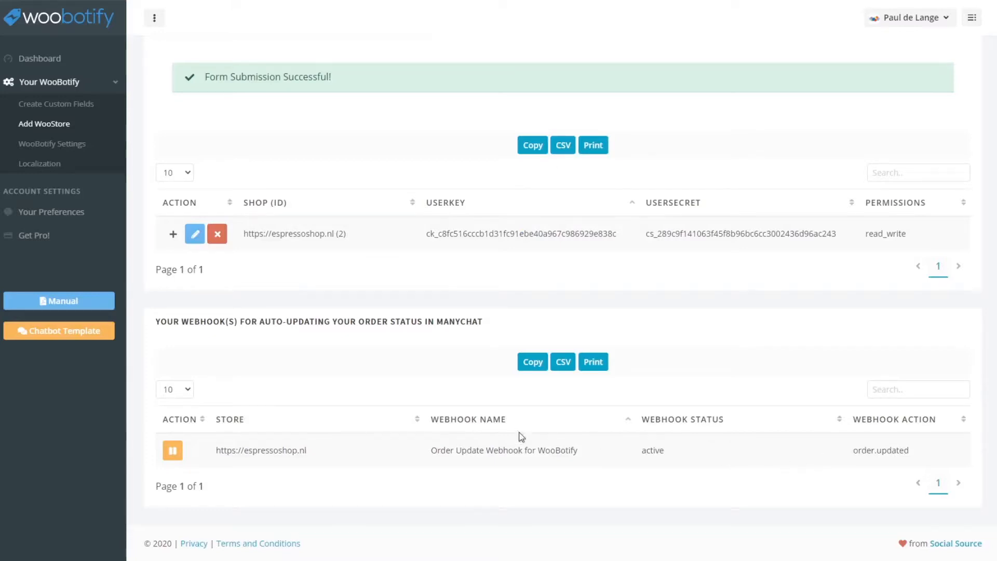
mouse_move(195, 233)
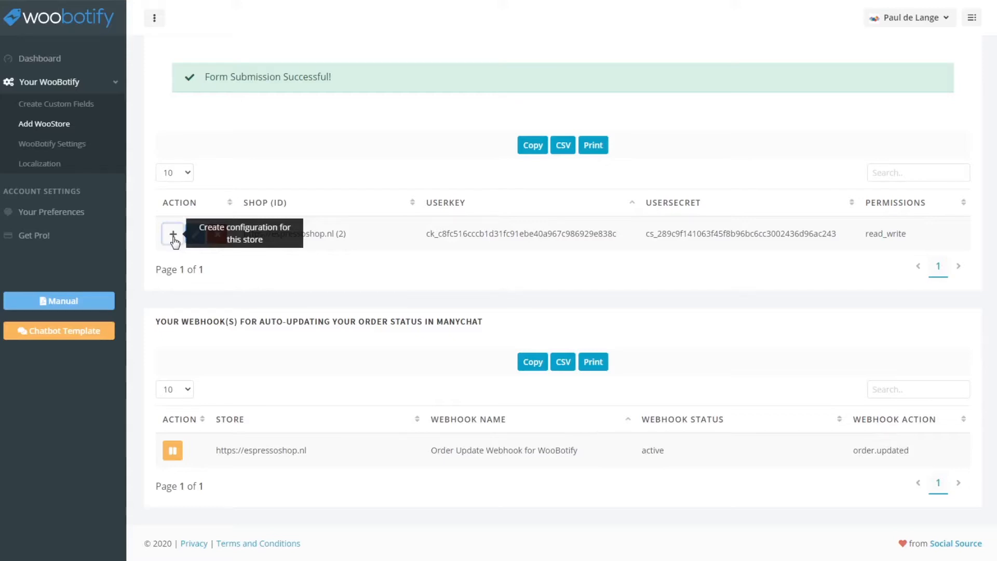
- Create a settings configuration for espressoshop.nl, prefilled with its URL, keys and flow IDs
left_click(172, 233)
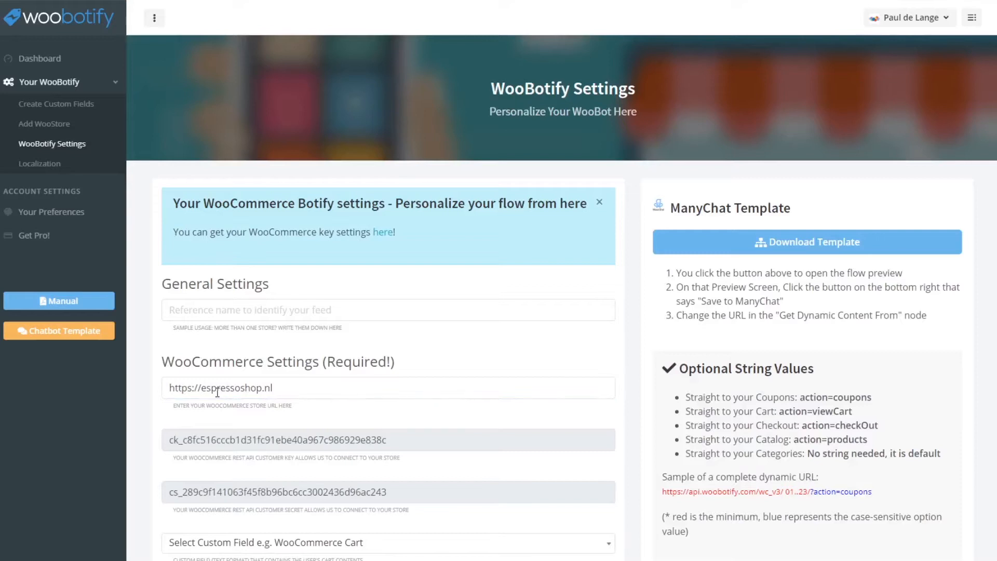
scroll("down", 3)
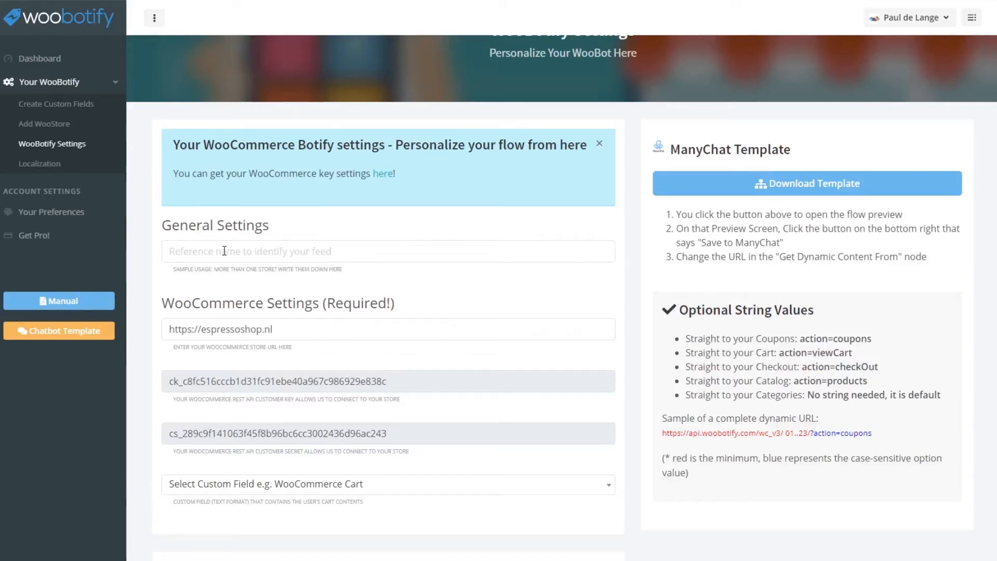
mouse_move(157, 256)
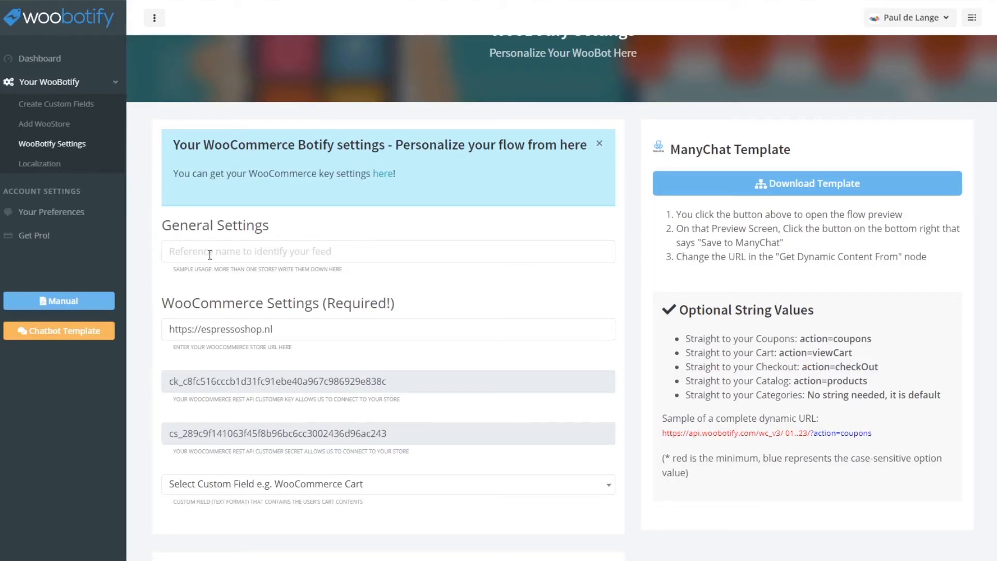
scroll("down", 3)
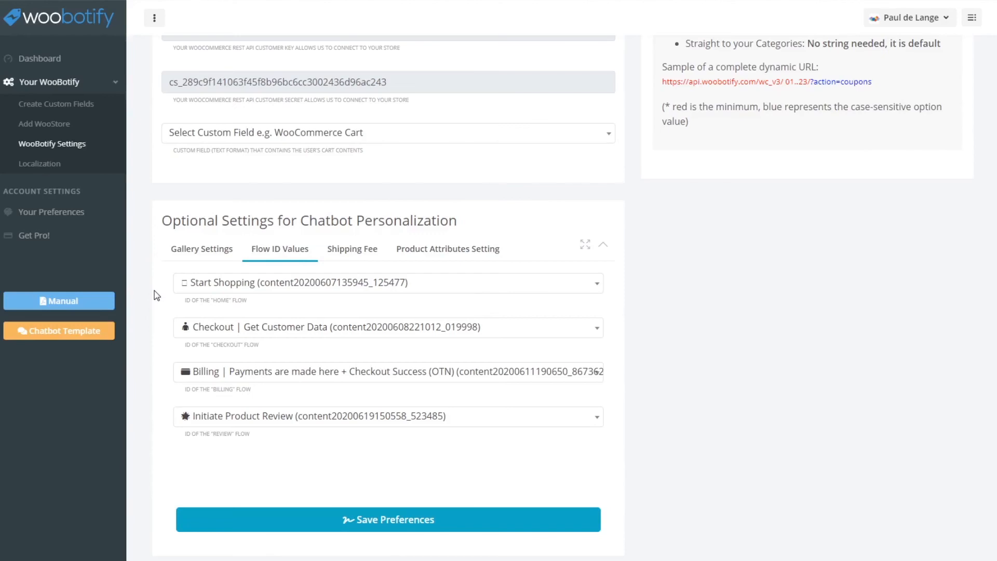
mouse_move(145, 281)
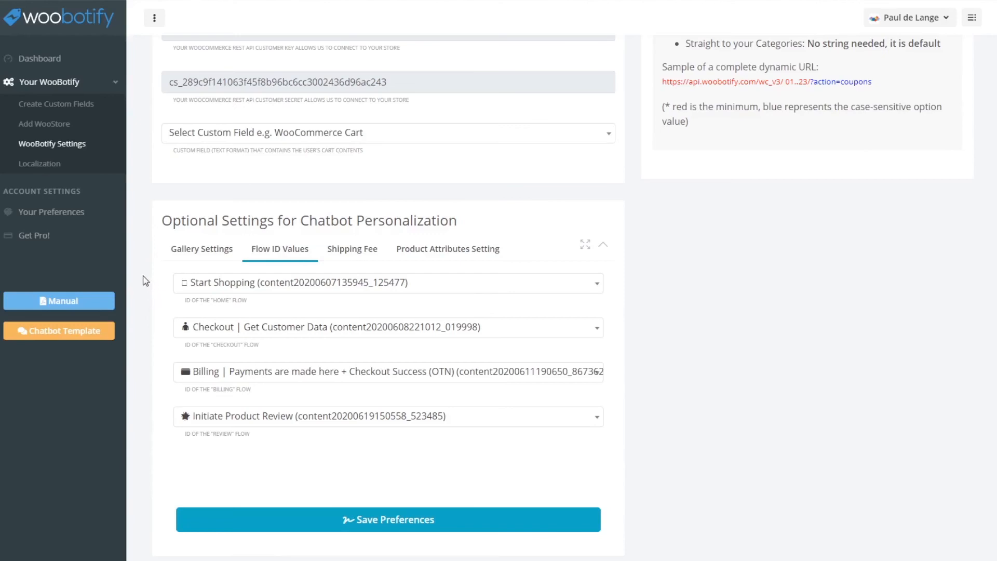